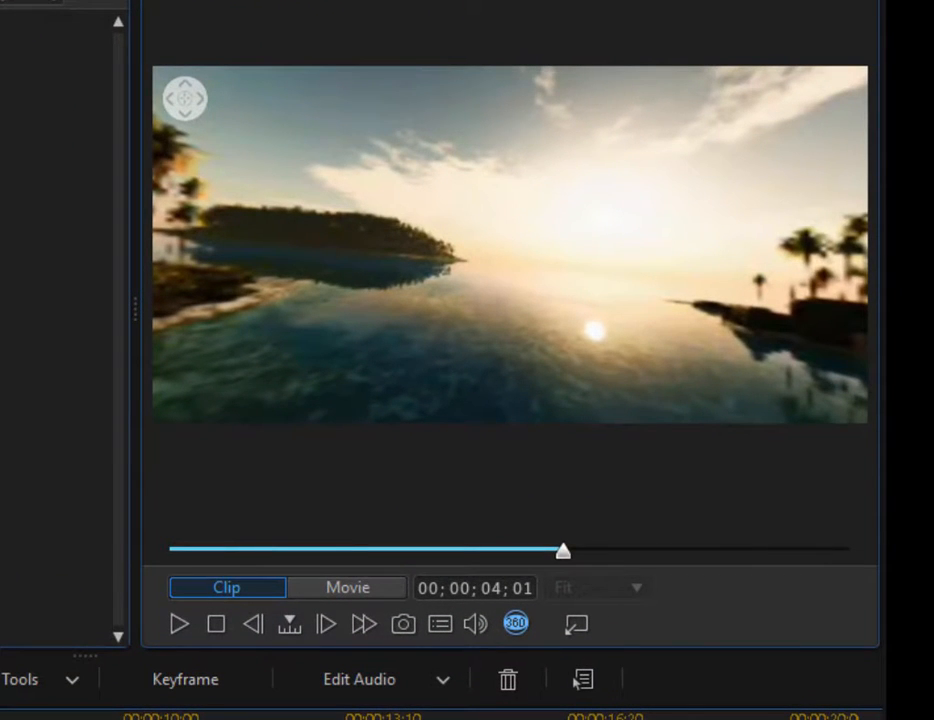
mouse_move(516, 624)
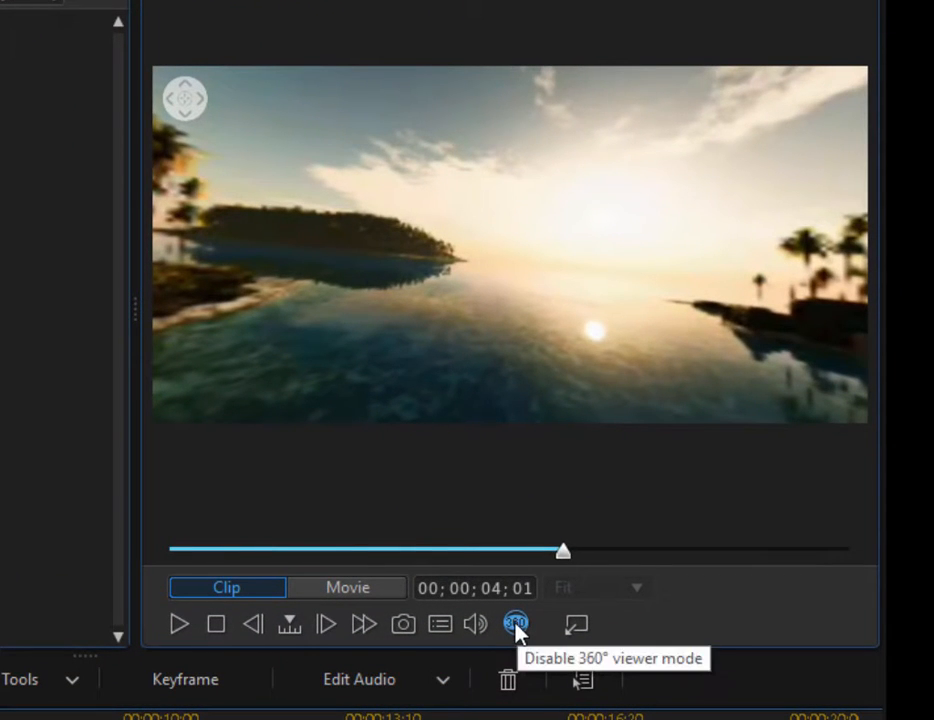
Disable 360° viewer mode for the beach clip in the preview window
left_click(516, 624)
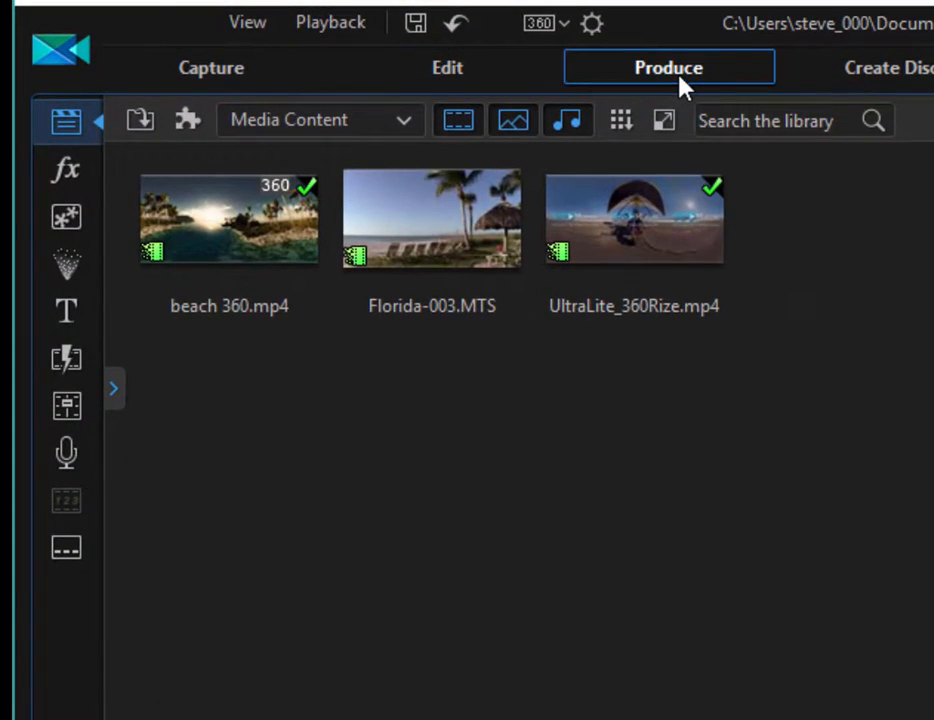
Go to the Produce module showing the 360° video output options
left_click(668, 68)
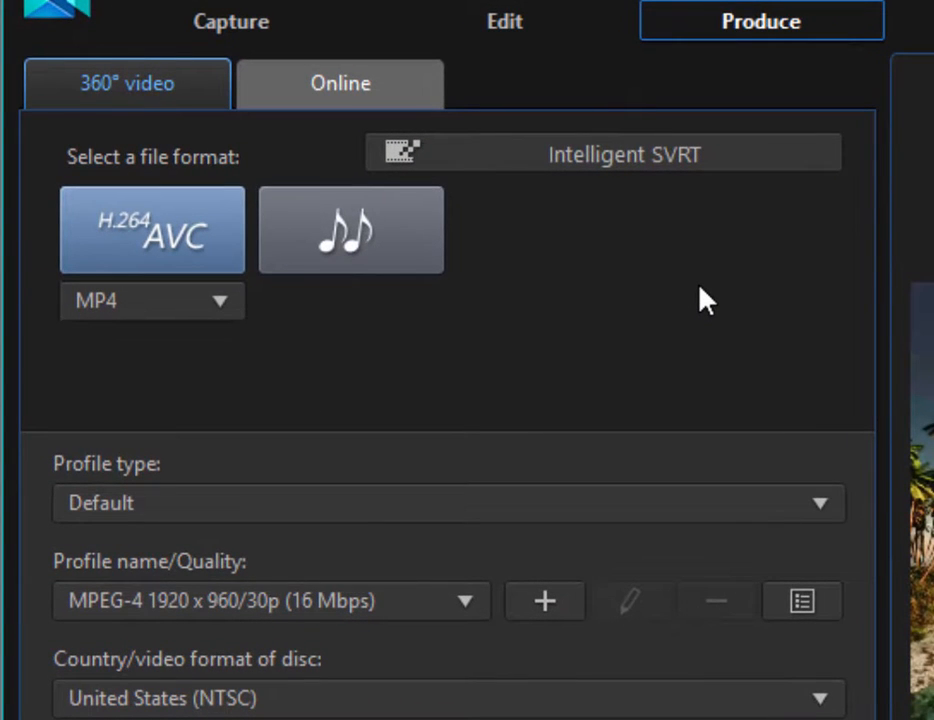
mouse_move(224, 220)
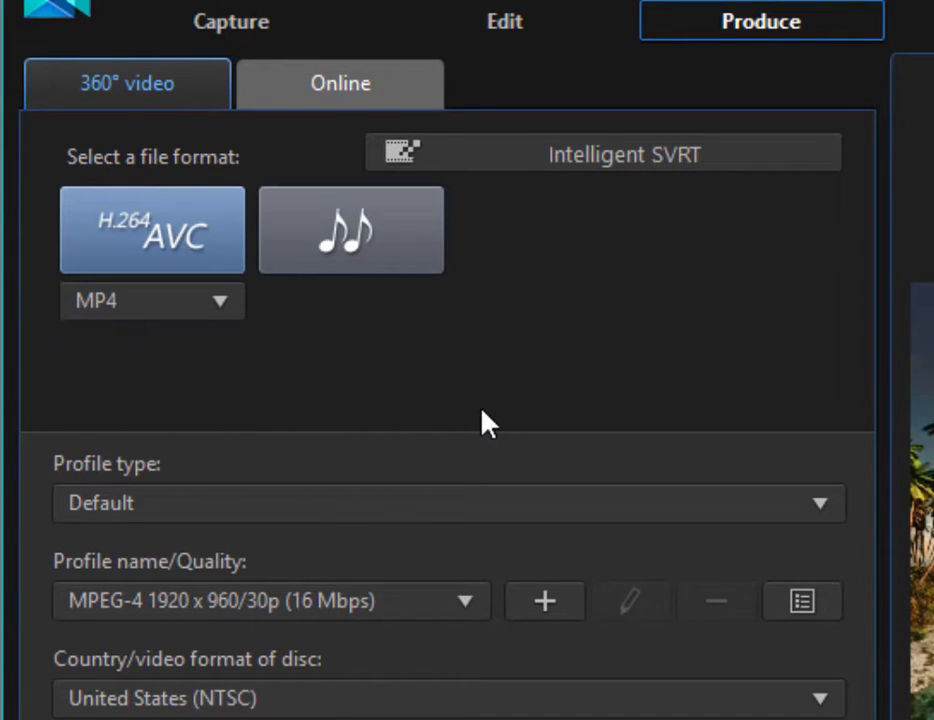
mouse_move(490, 450)
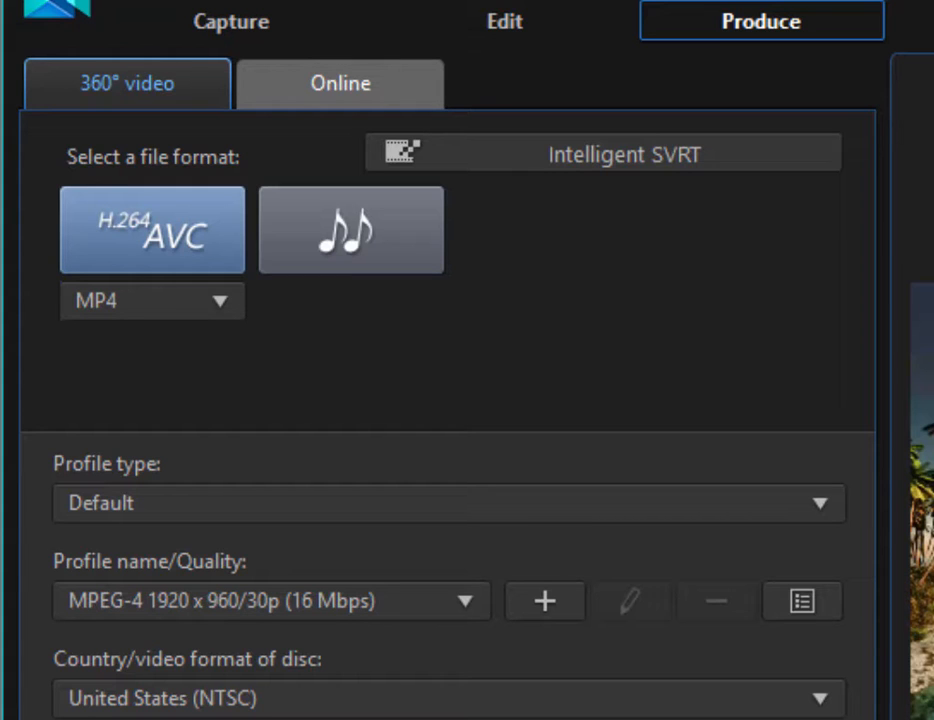
left_click(340, 84)
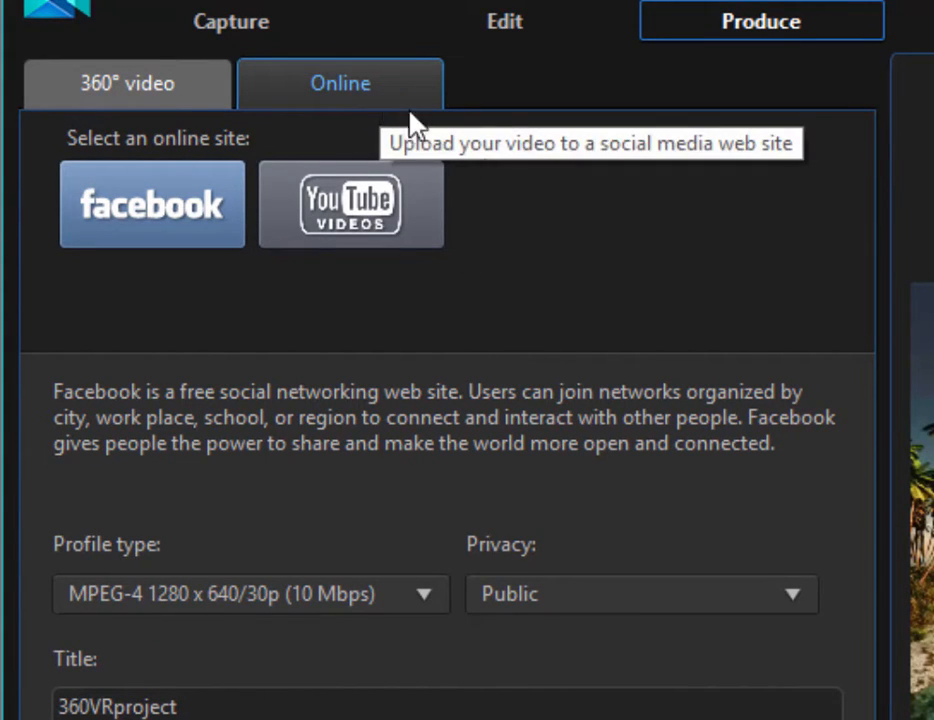
mouse_move(710, 268)
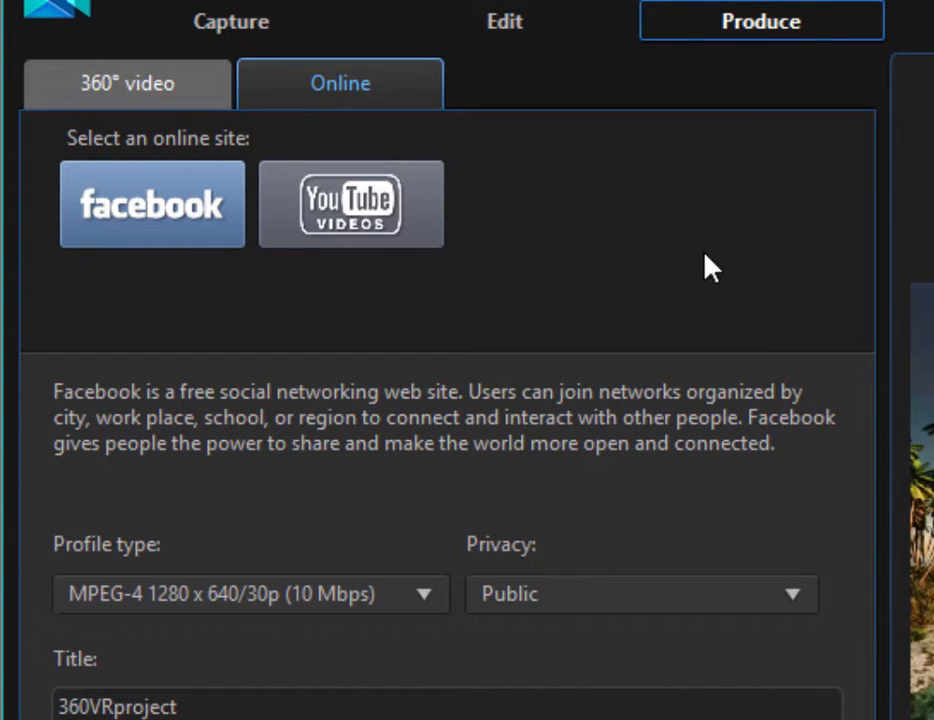
mouse_move(190, 216)
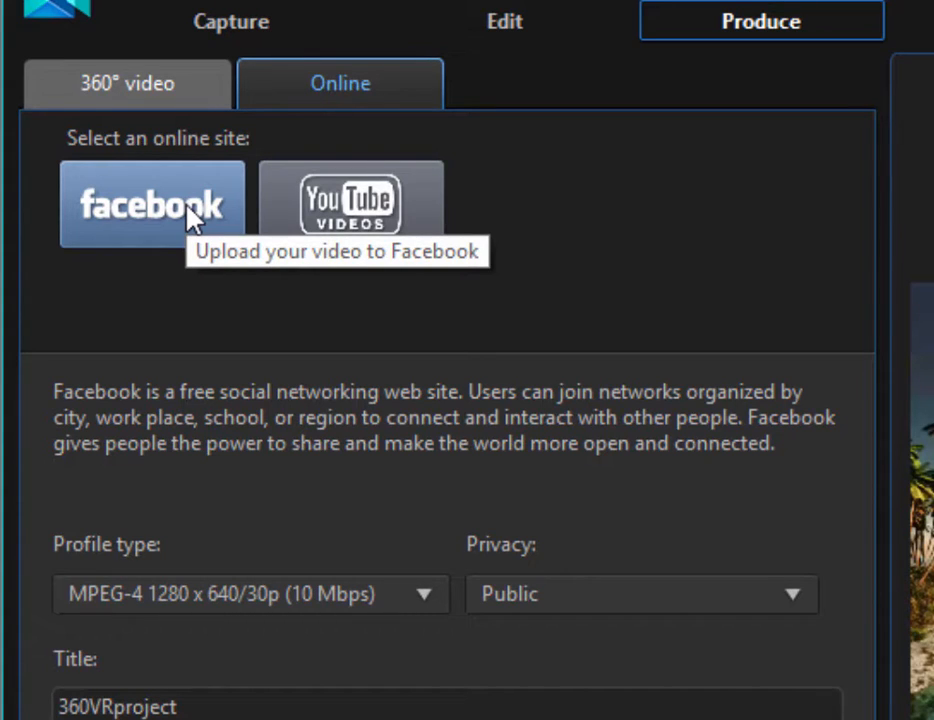
mouse_move(470, 250)
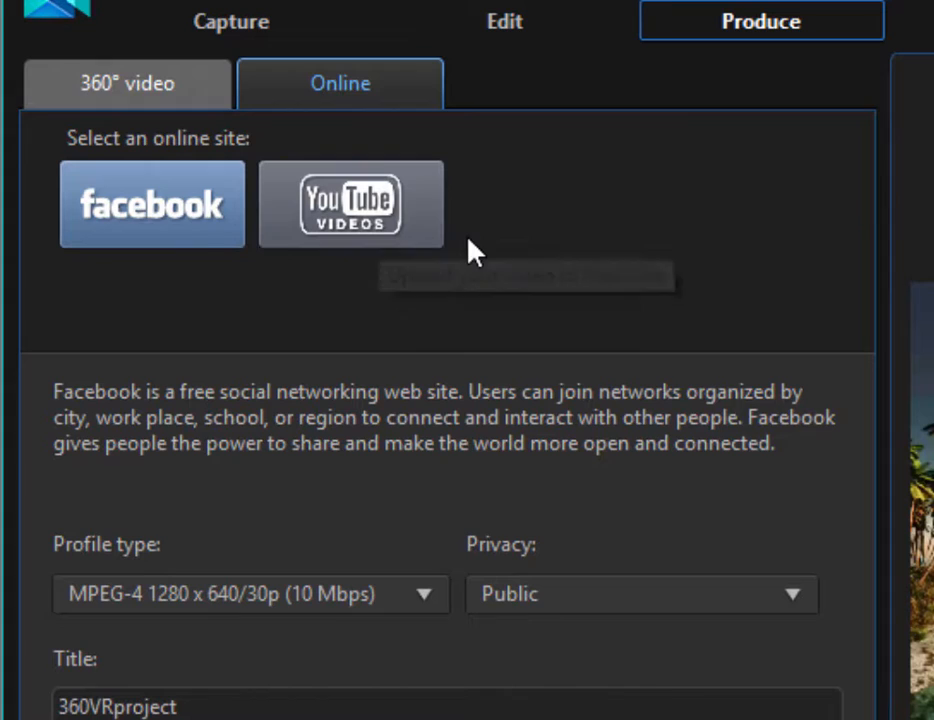
mouse_move(488, 244)
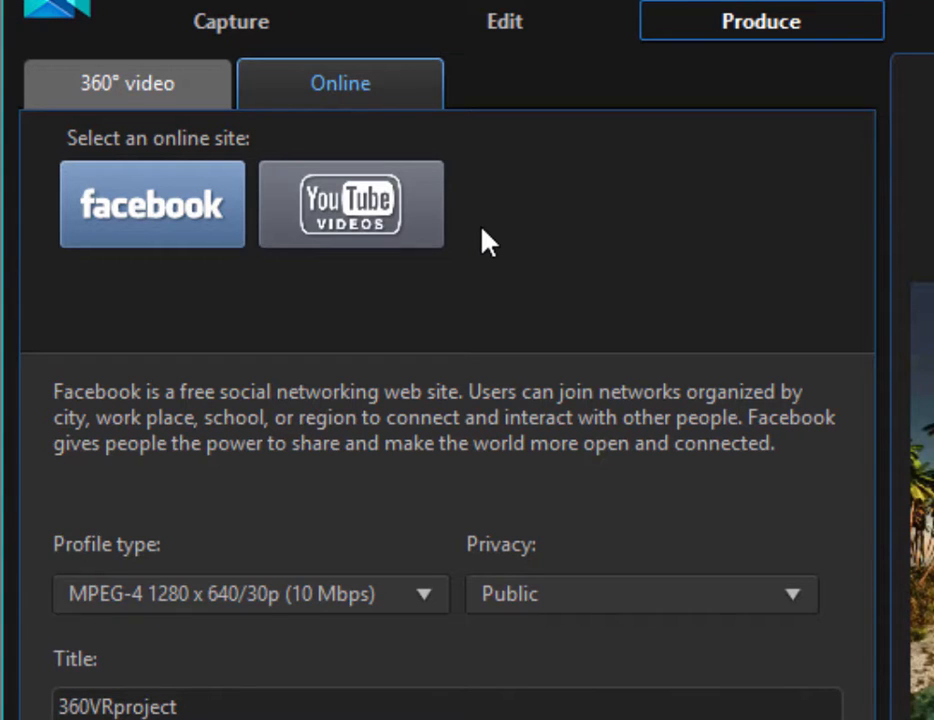
mouse_move(464, 198)
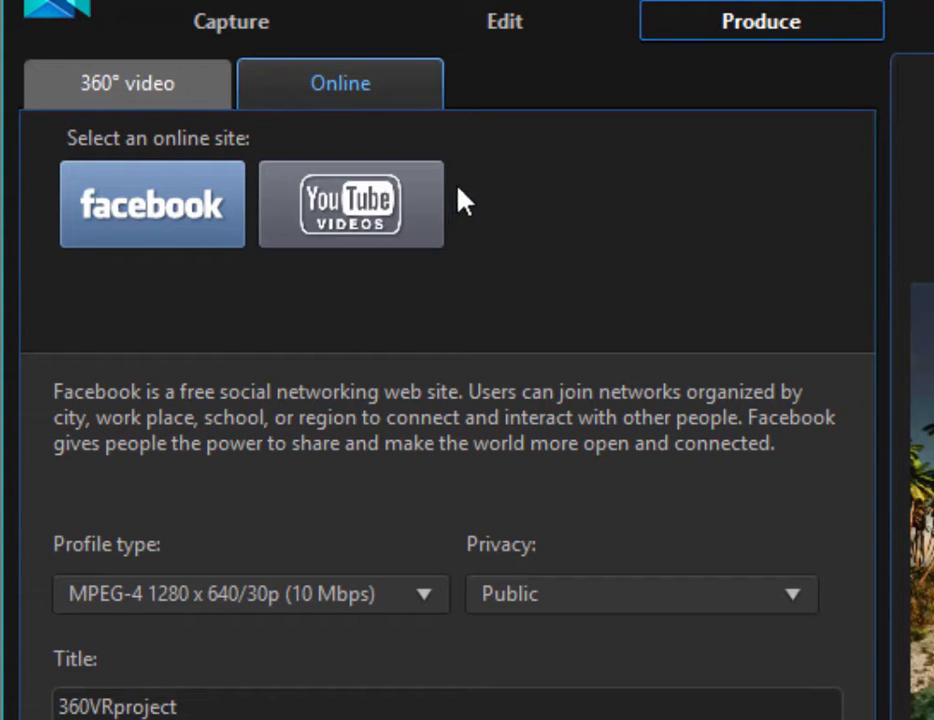
left_click(126, 84)
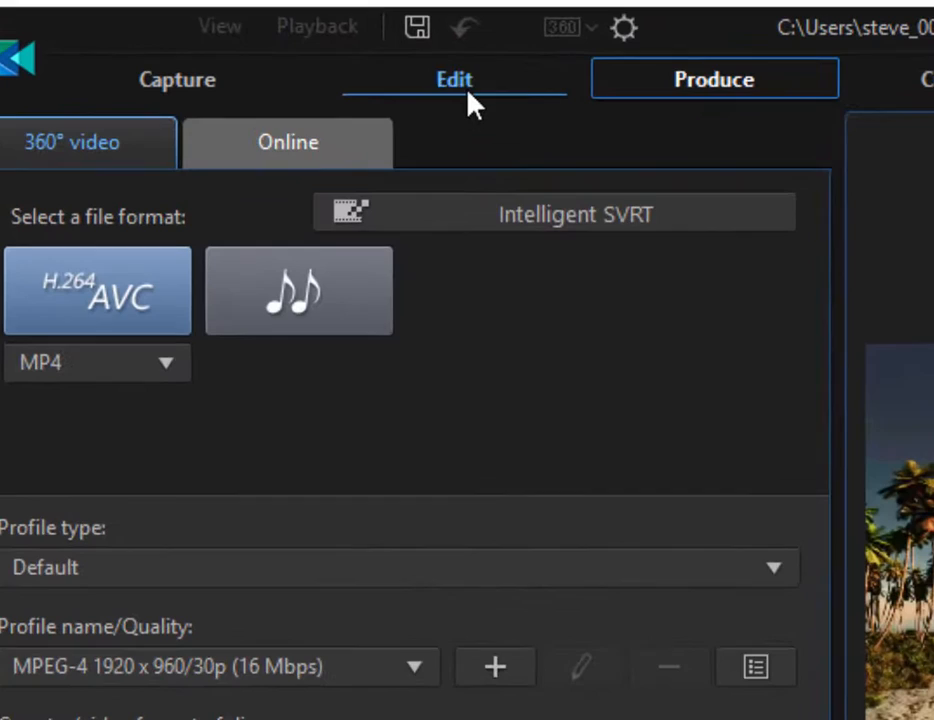
Return to the Edit workspace and switch the project aspect ratio from 360 to 16:9
left_click(454, 80)
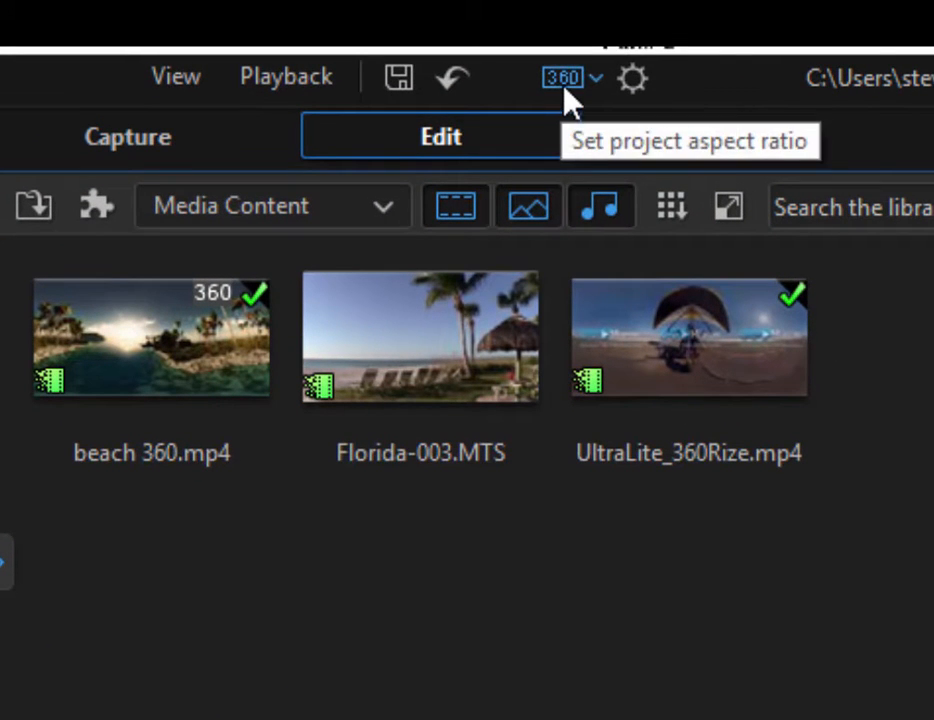
left_click(564, 78)
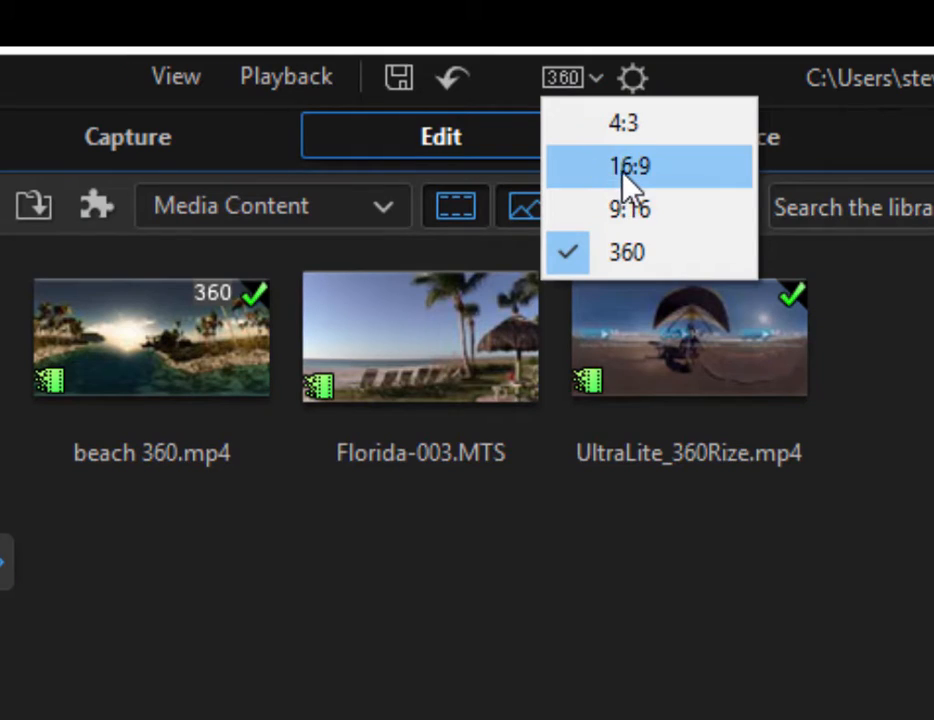
left_click(628, 166)
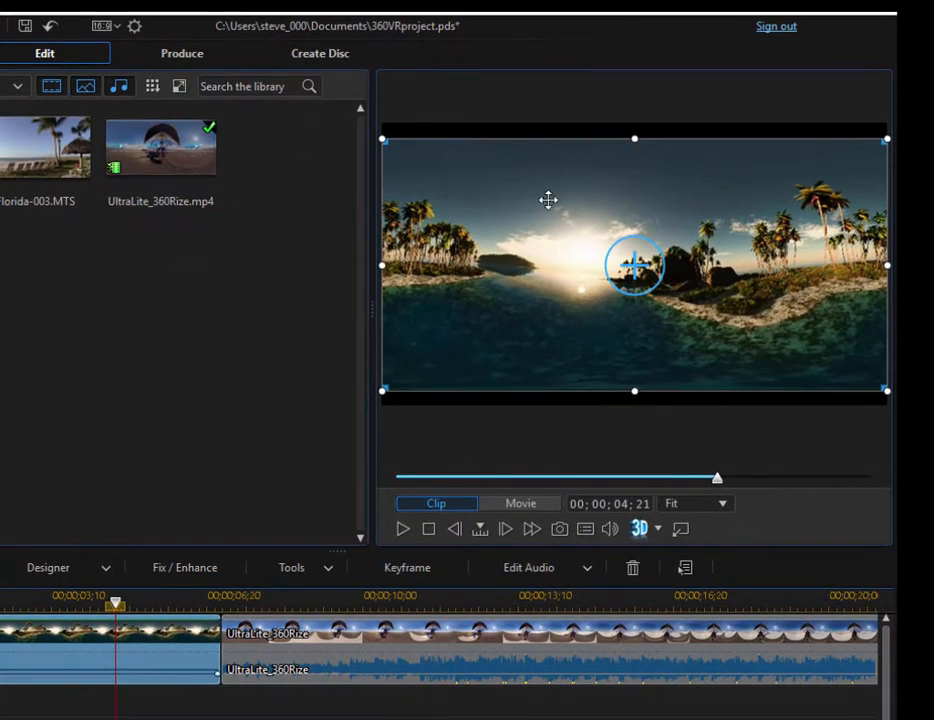
mouse_move(612, 304)
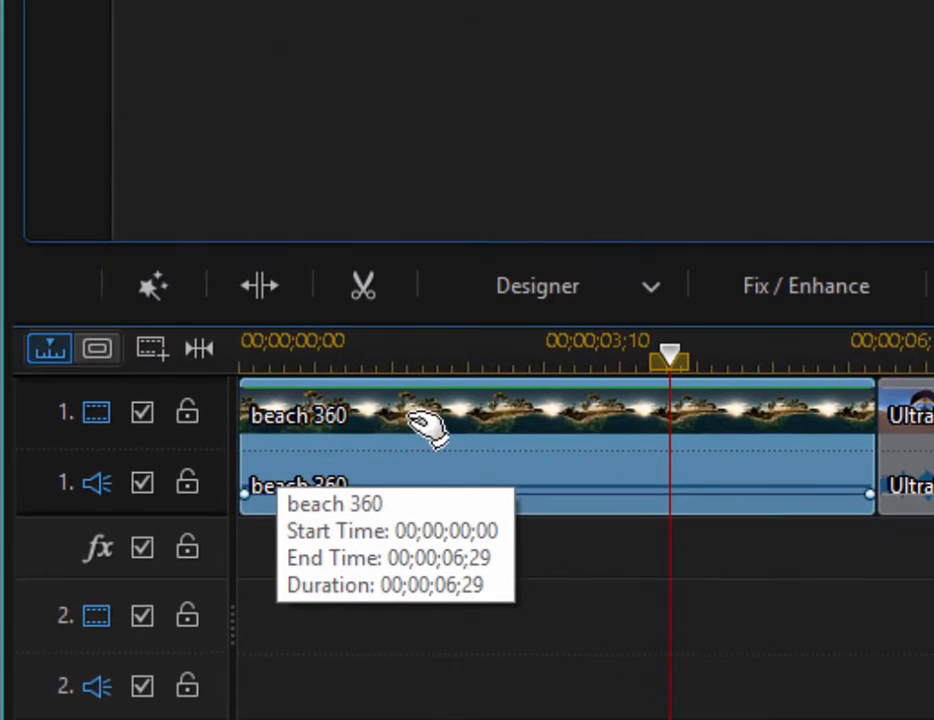
mouse_move(436, 436)
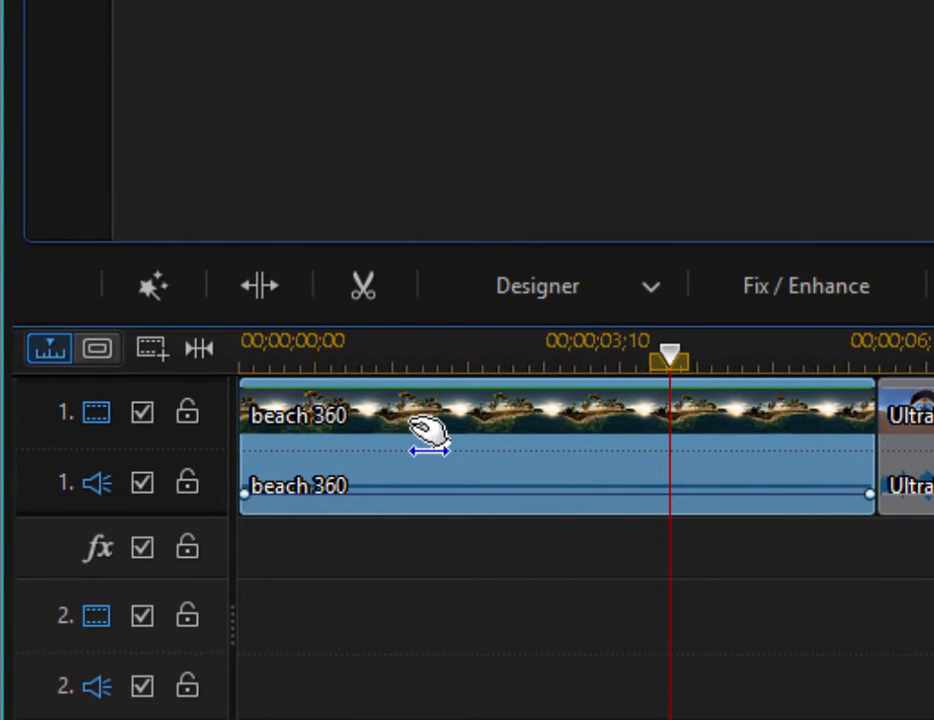
mouse_move(474, 448)
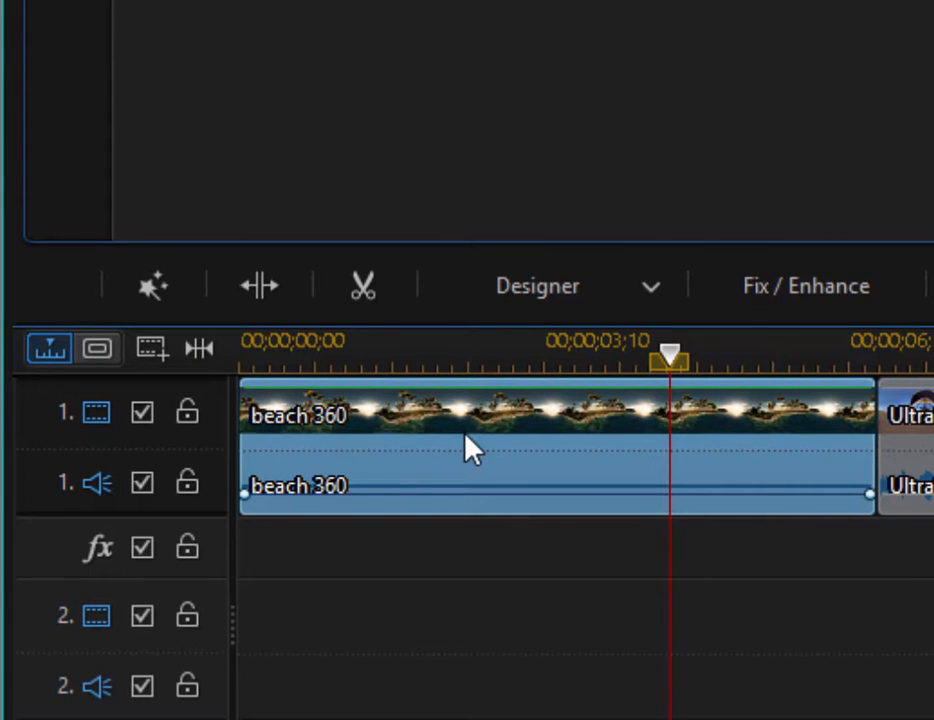
mouse_move(504, 450)
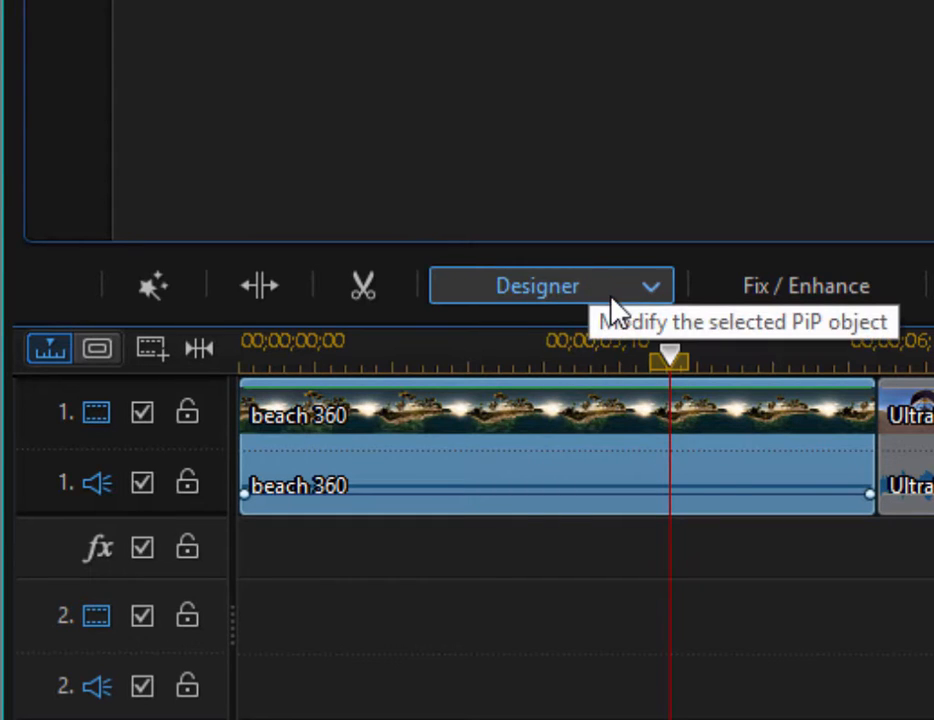
Launch View Designer for the beach 360 clip from the Designer list
left_click(650, 284)
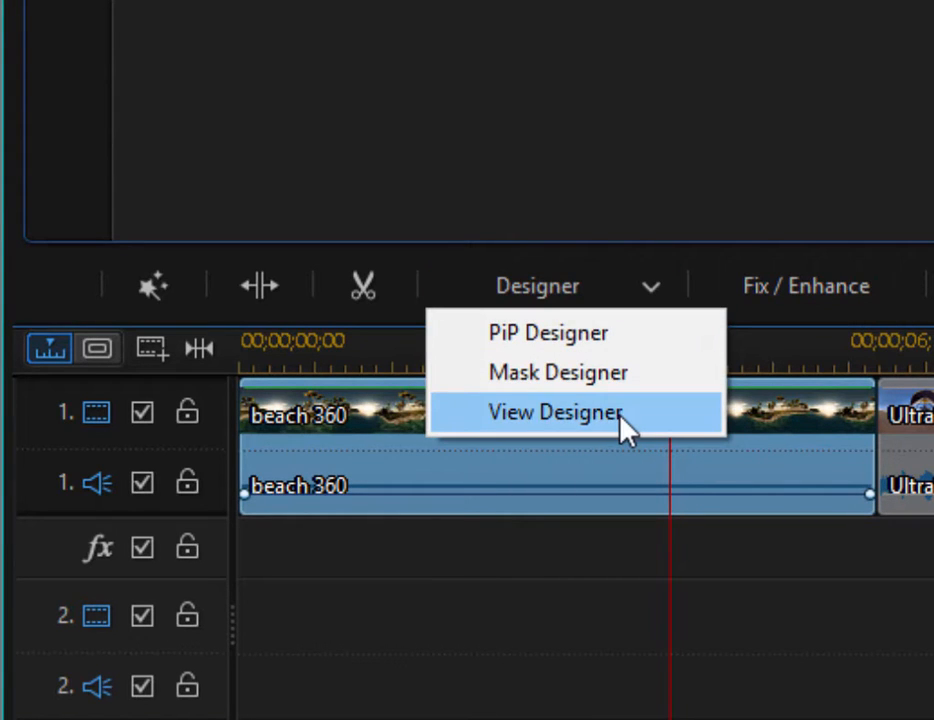
left_click(556, 412)
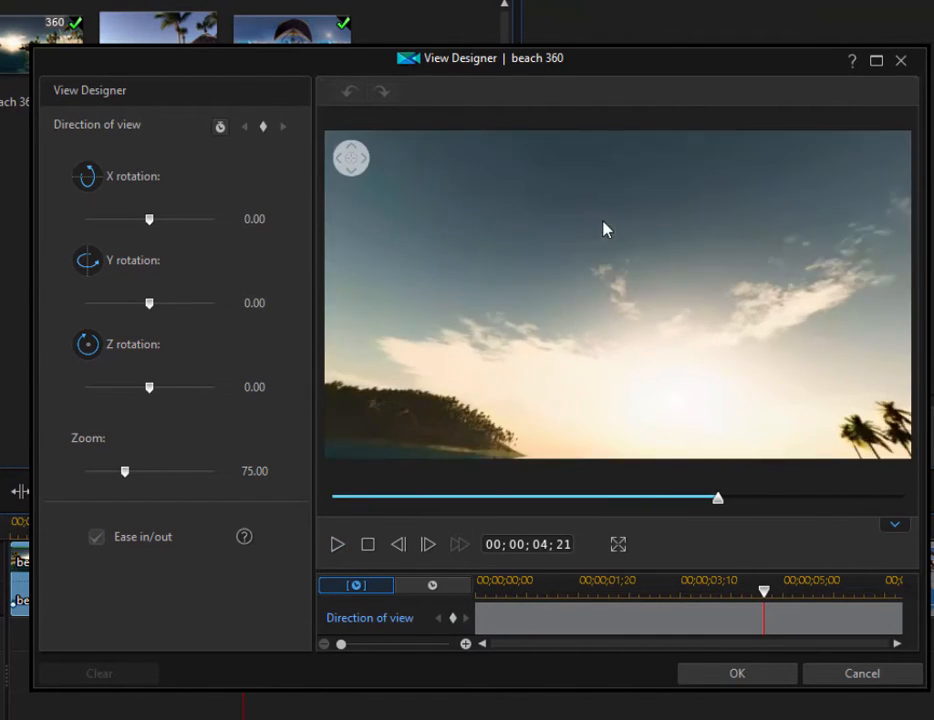
Rotate the view toward the palm trees (X 18.13, Y -145.83) and play back to check it
left_click_drag(604, 230, 830, 290)
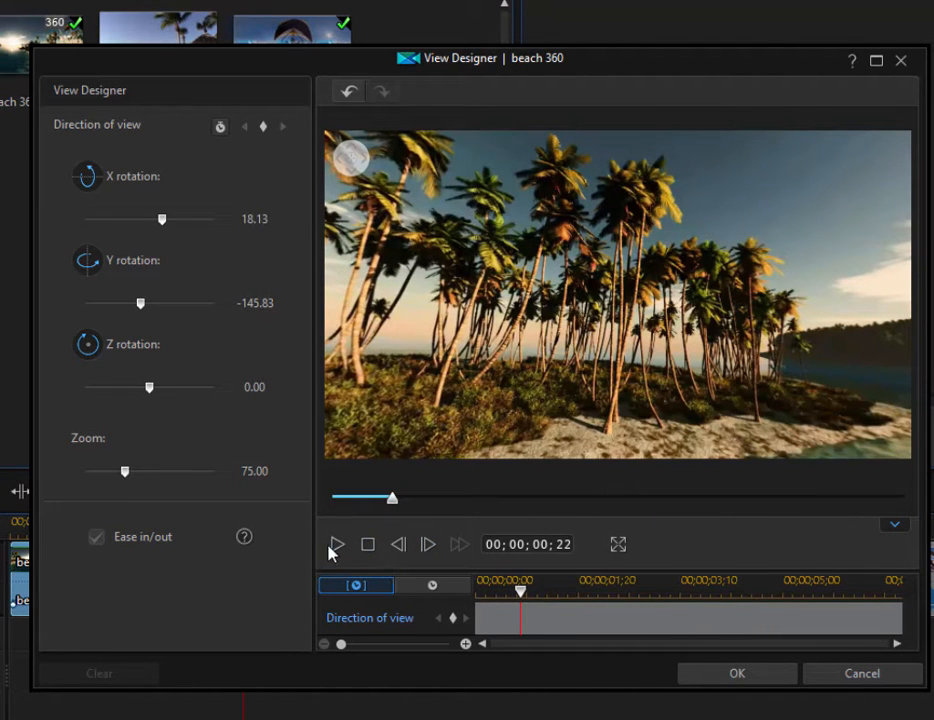
left_click(336, 544)
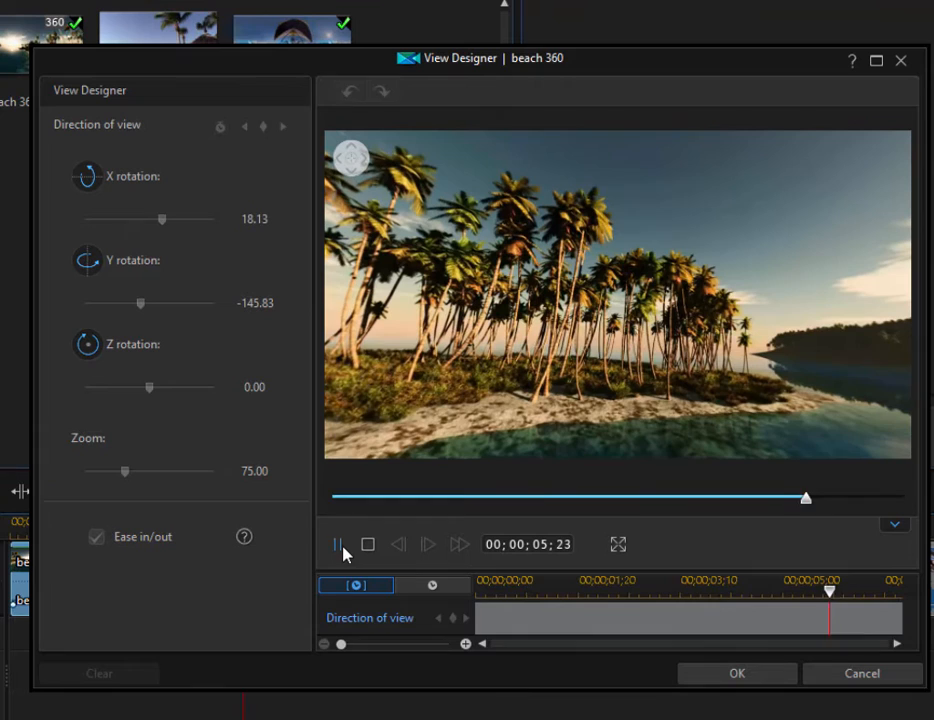
left_click(338, 544)
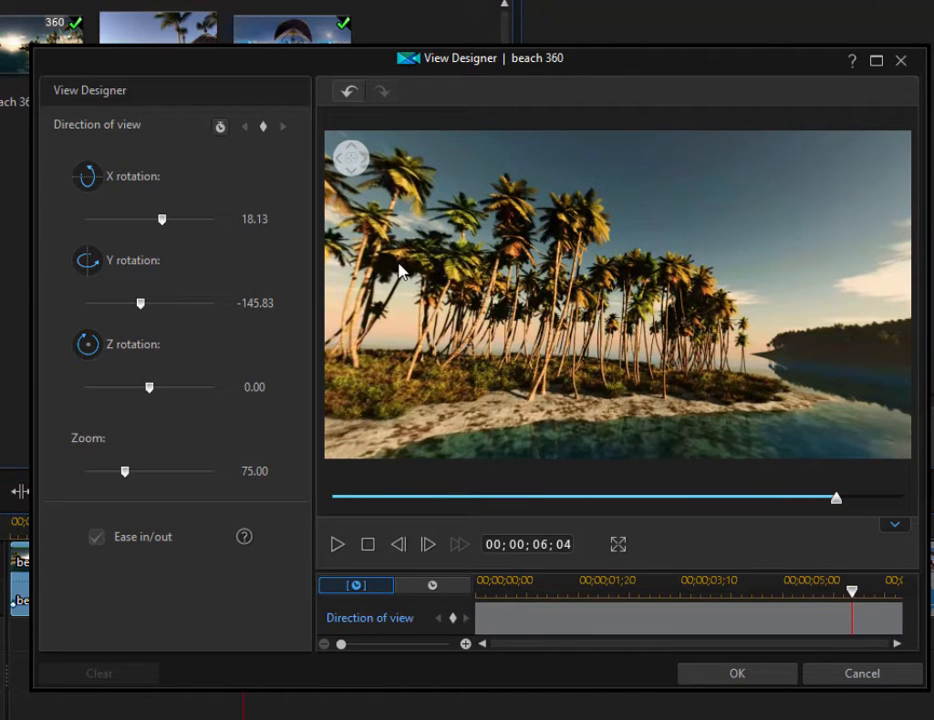
mouse_move(460, 176)
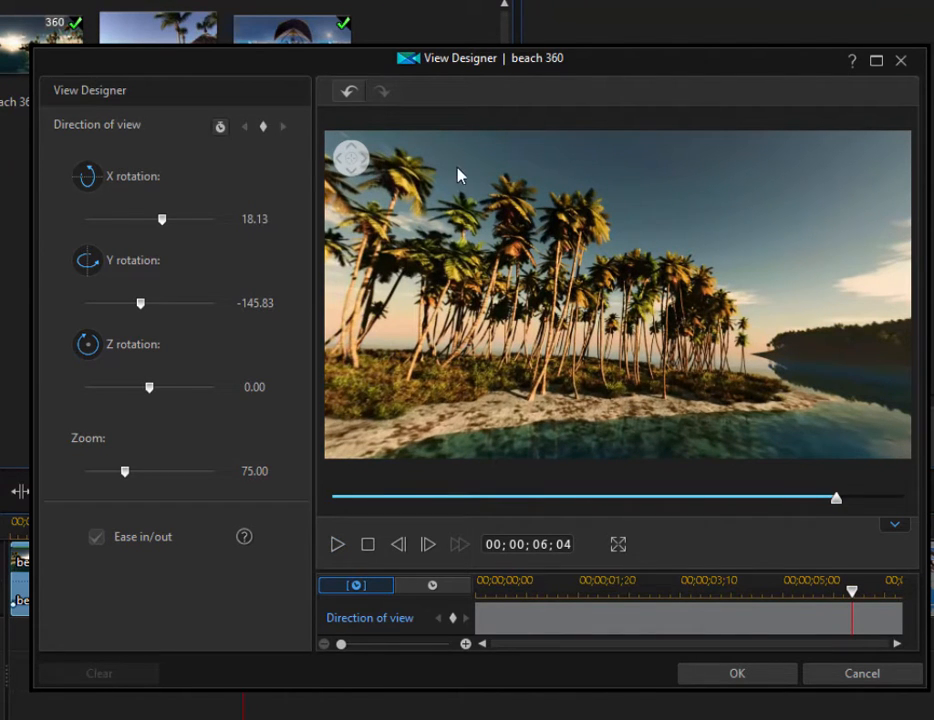
mouse_move(630, 228)
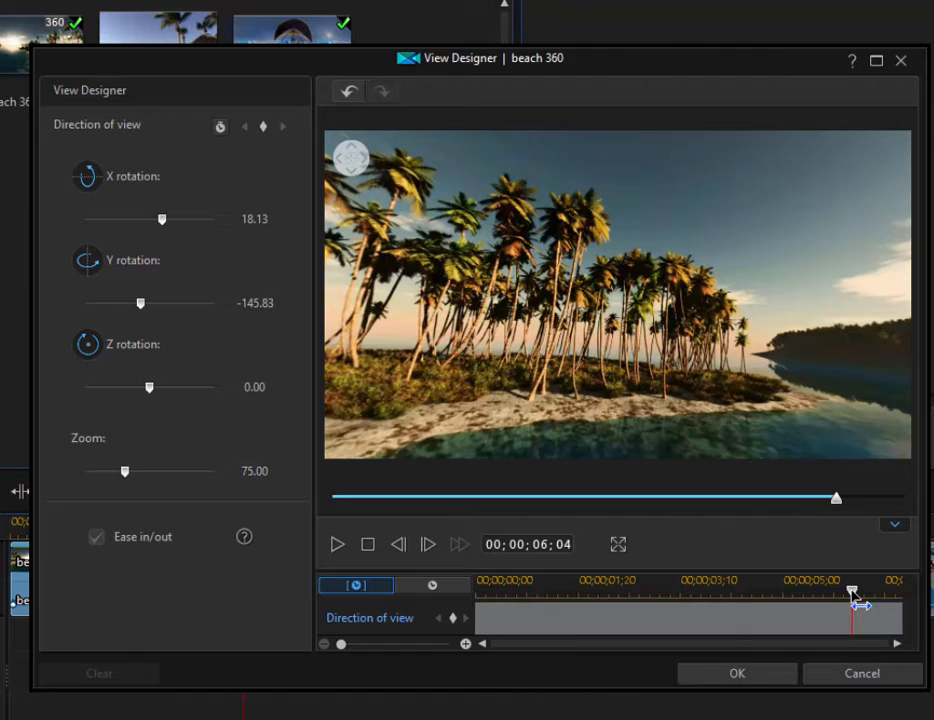
Move the first Direction of view keyframe to 00;00;00;00 and preview the pan toward the sunset
left_click_drag(852, 590, 480, 590)
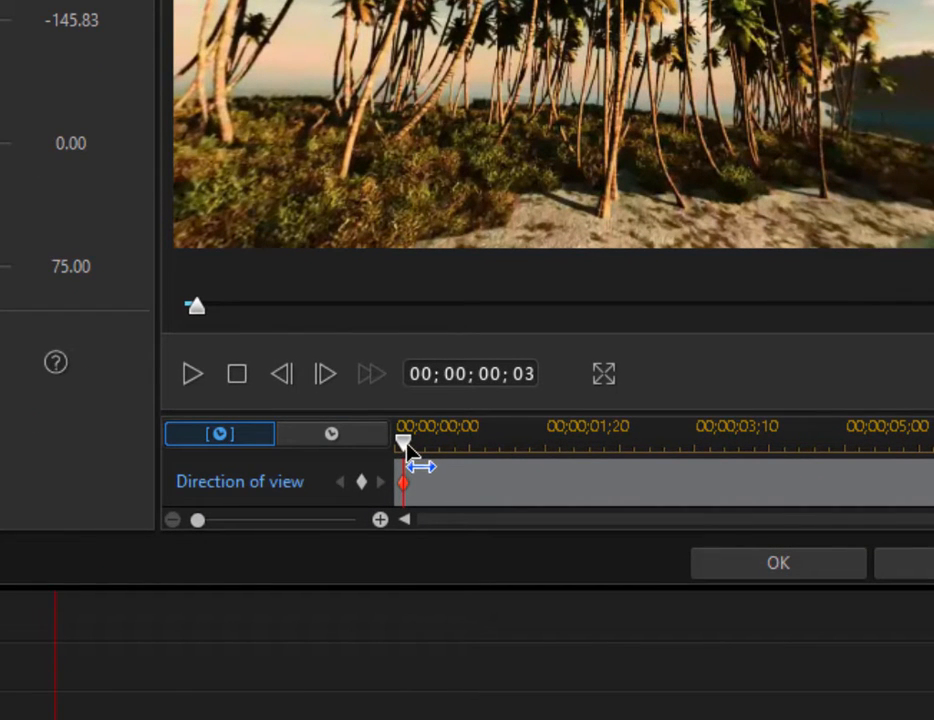
left_click_drag(404, 444, 656, 498)
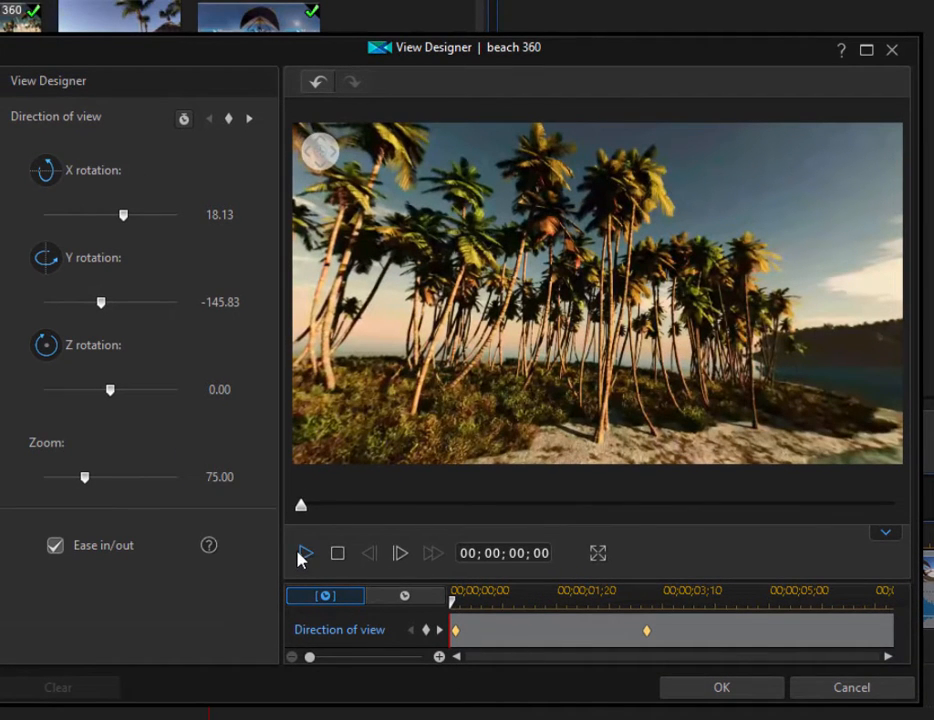
mouse_move(304, 552)
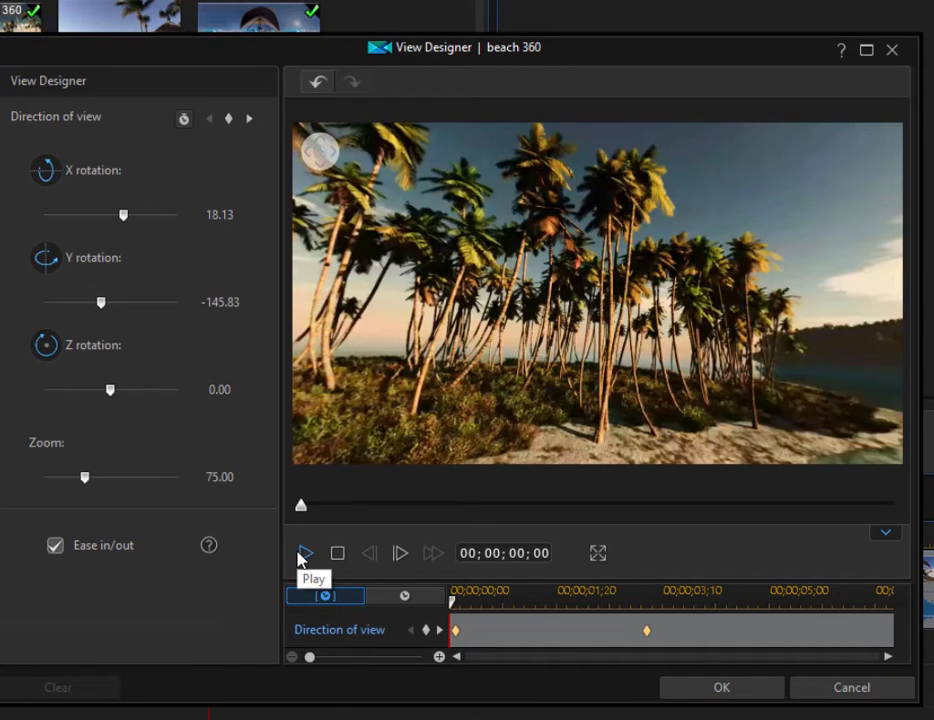
left_click(304, 552)
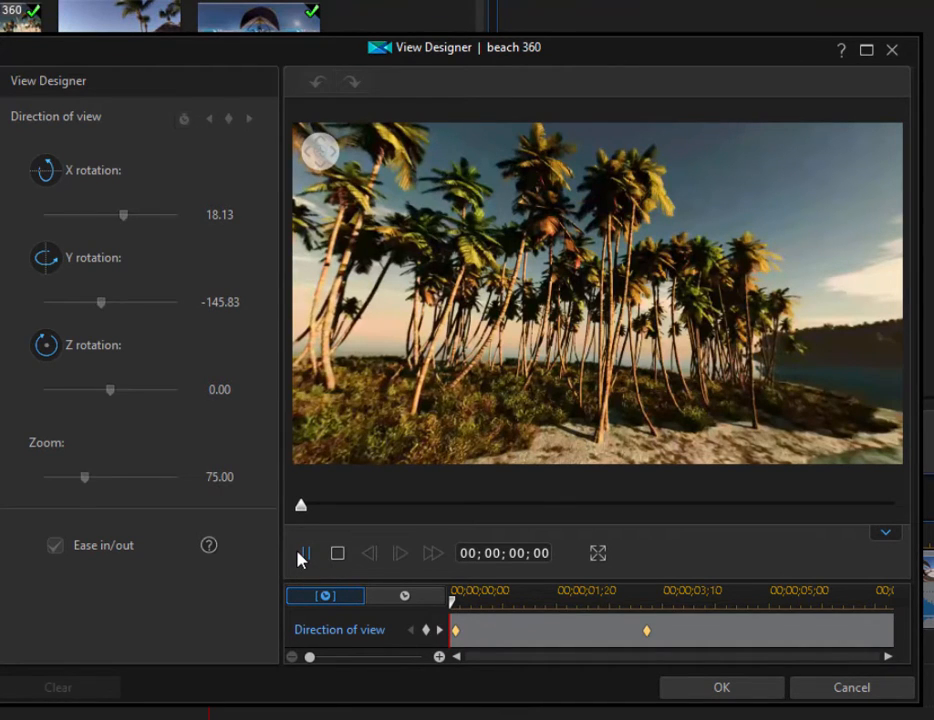
left_click(302, 552)
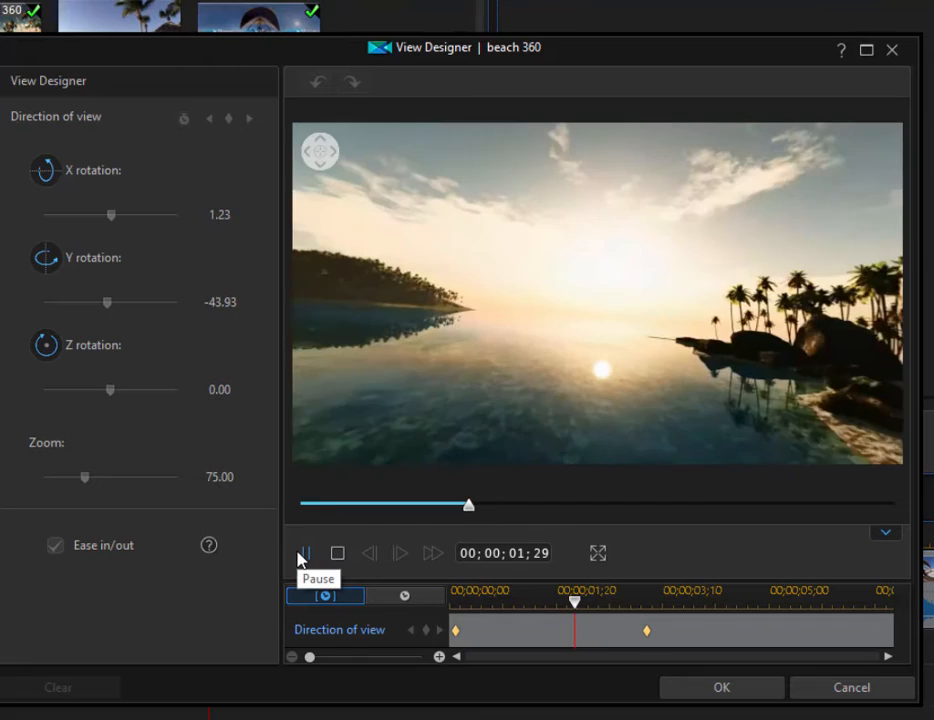
left_click(304, 552)
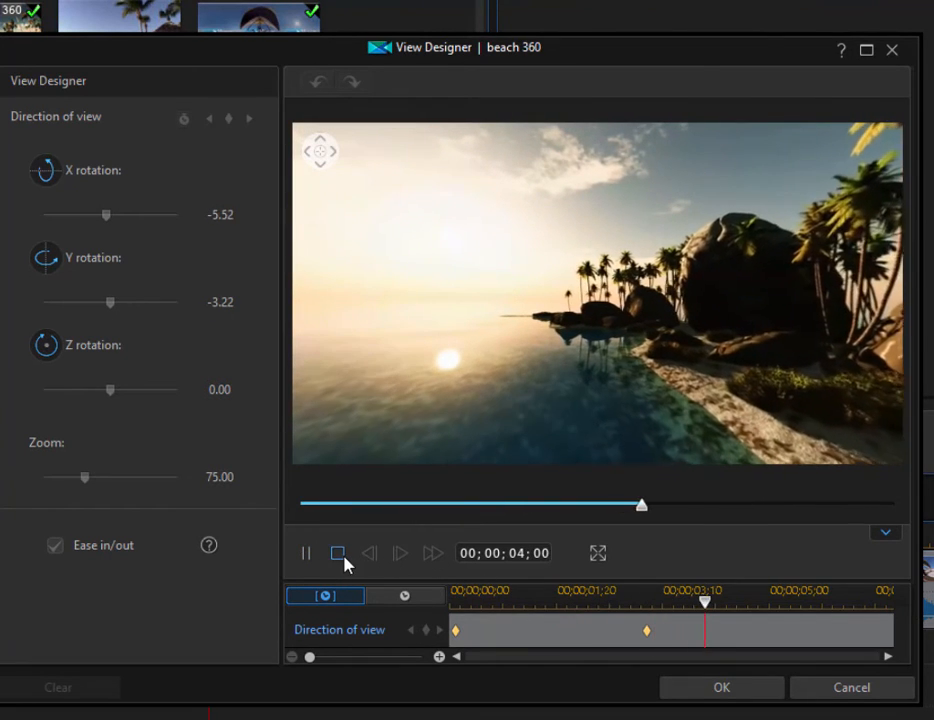
left_click(336, 552)
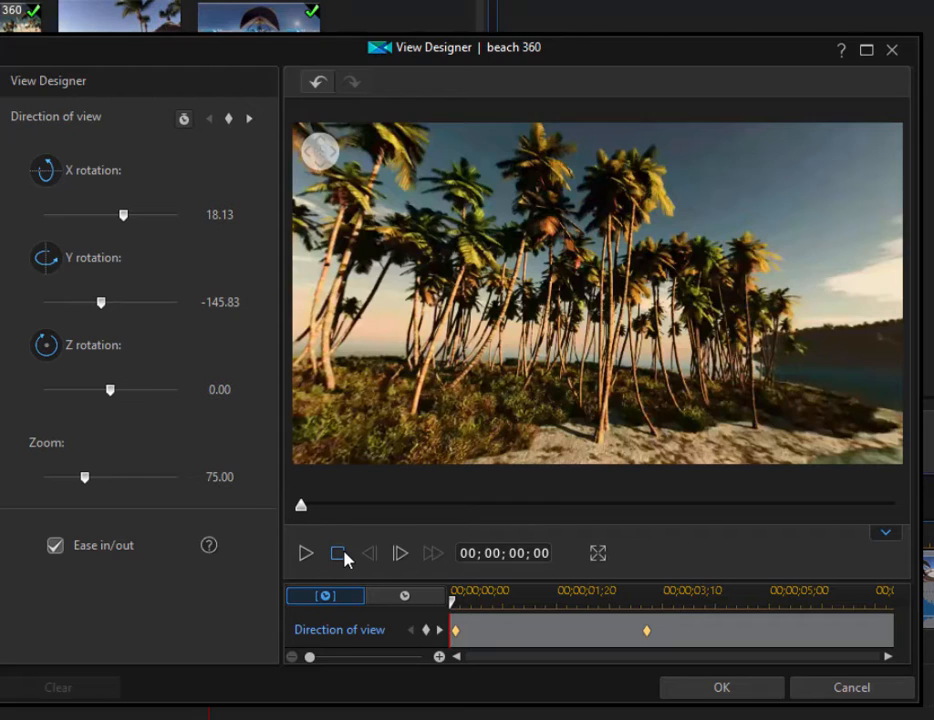
left_click(720, 688)
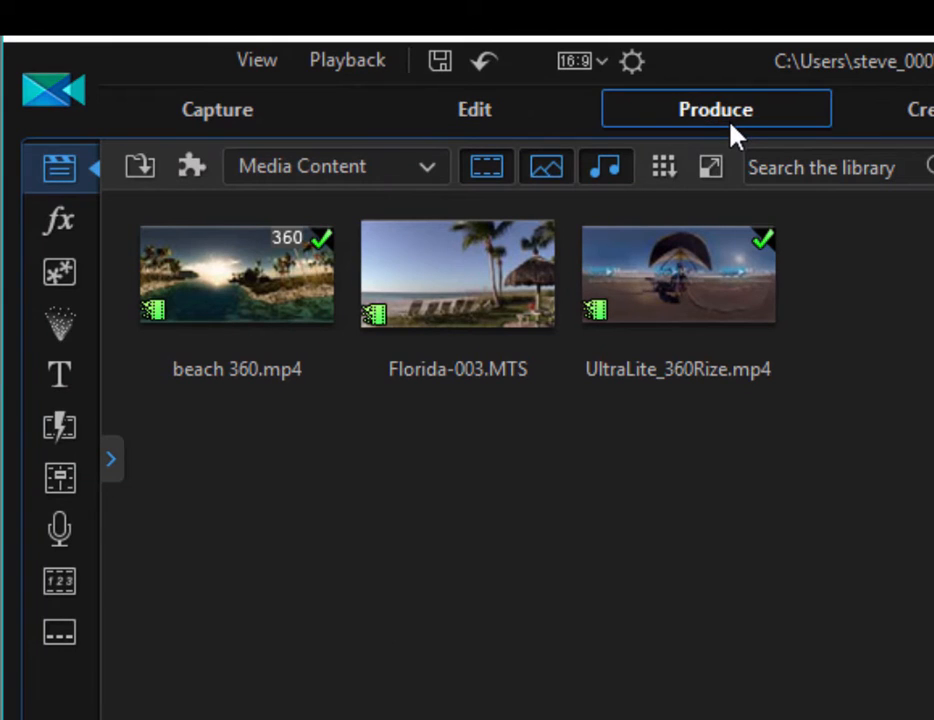
mouse_move(768, 404)
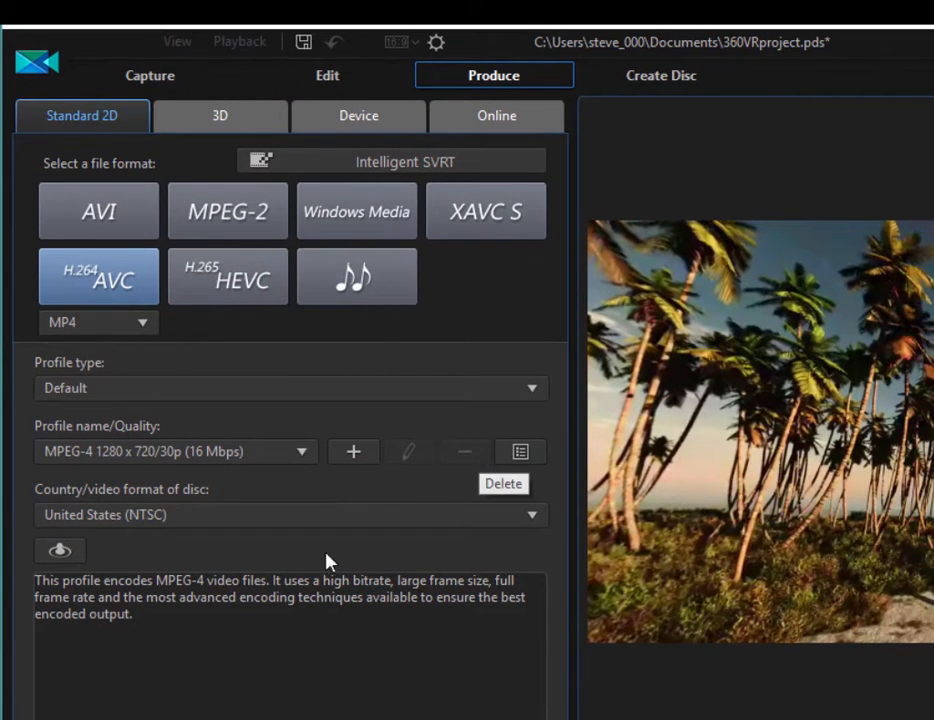
mouse_move(240, 150)
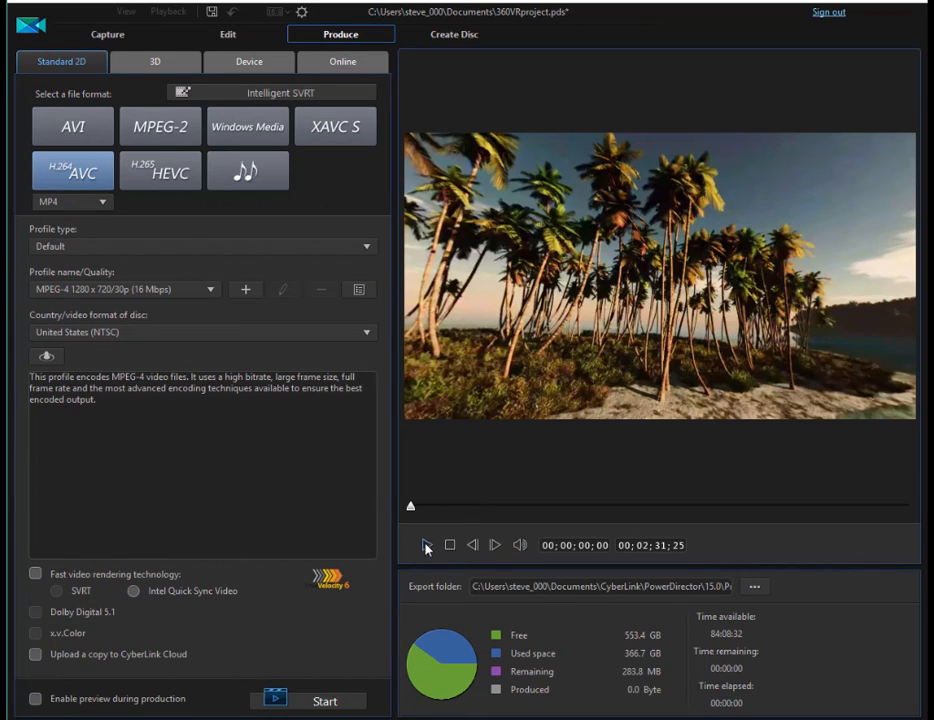
Play the panned 16:9 beach view in the Produce preview
left_click(426, 544)
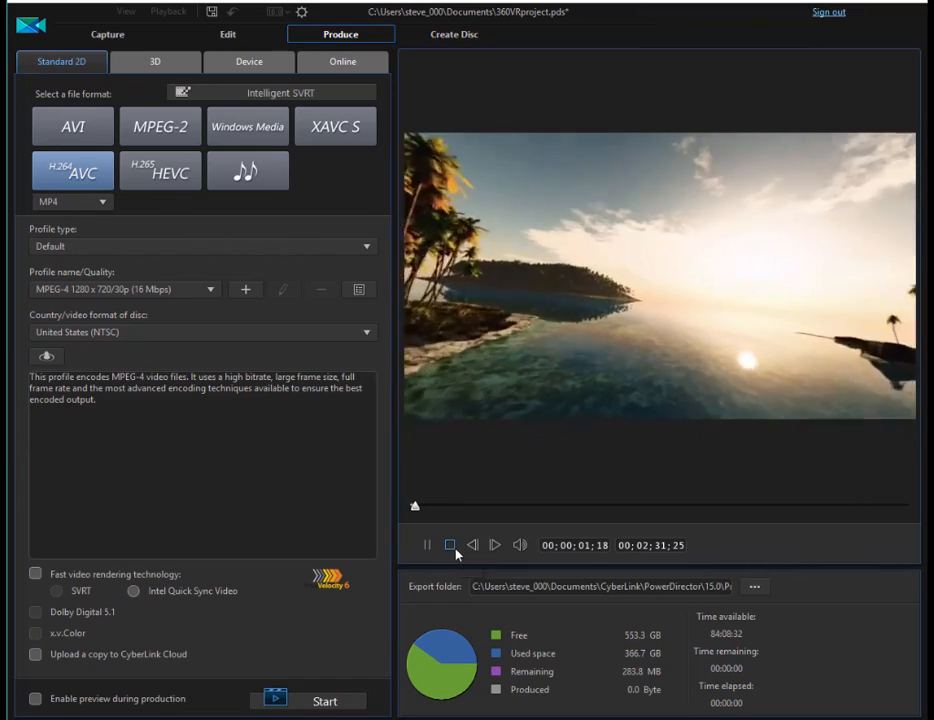